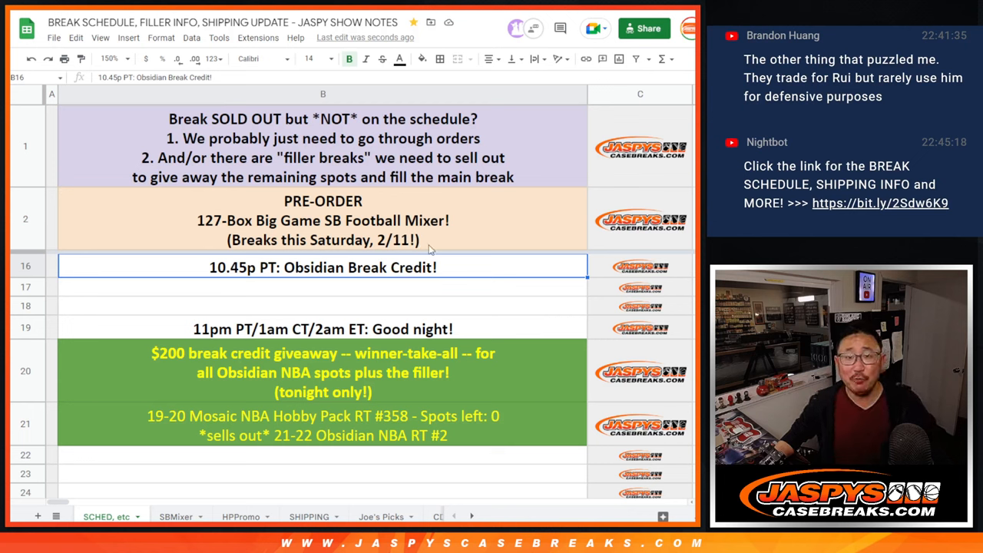
pyautogui.moveTo(473, 264)
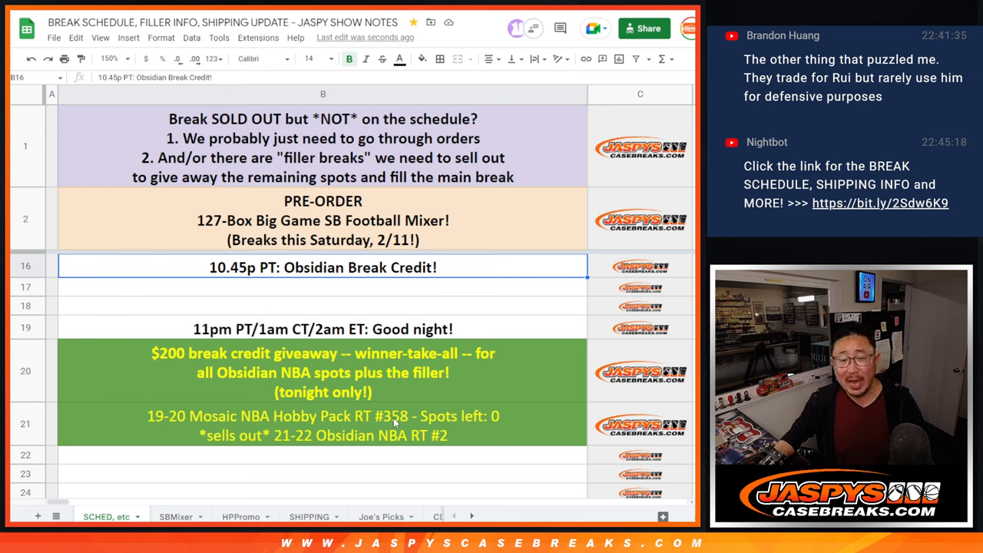
# Switch from the Mosaic NBA Hobby Pack note to the Obsidian NBA Promo entrant sheet.
pyautogui.click(323, 424)
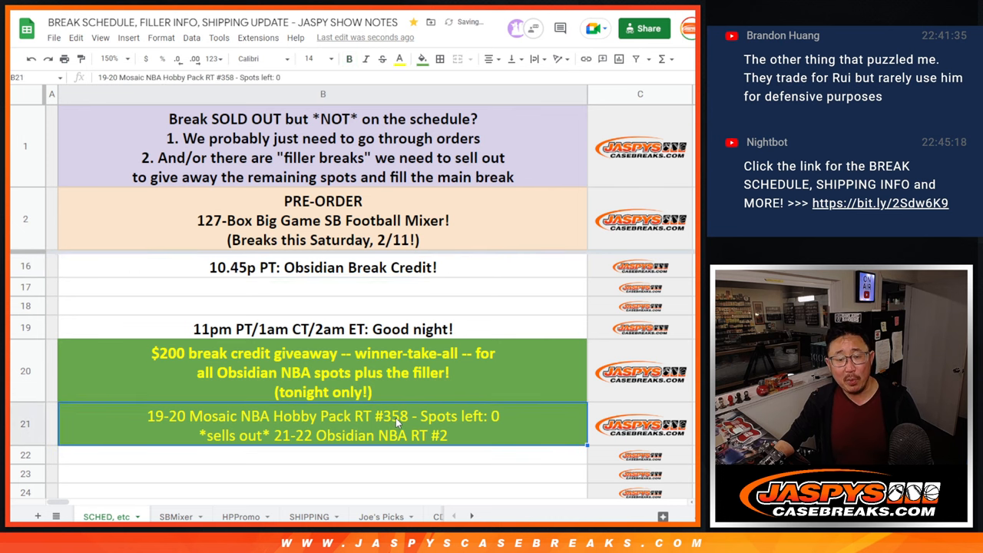
pyautogui.click(349, 58)
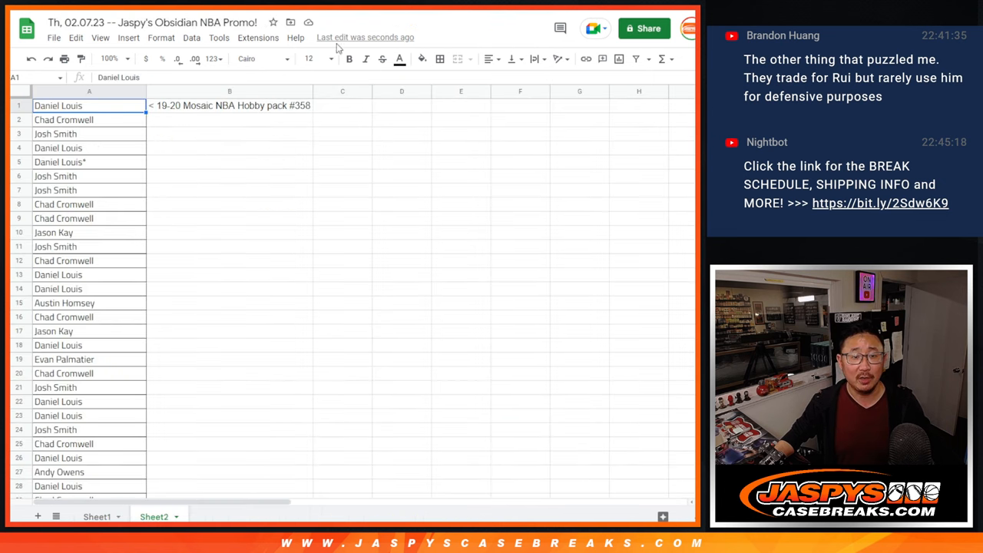
pyautogui.click(228, 105)
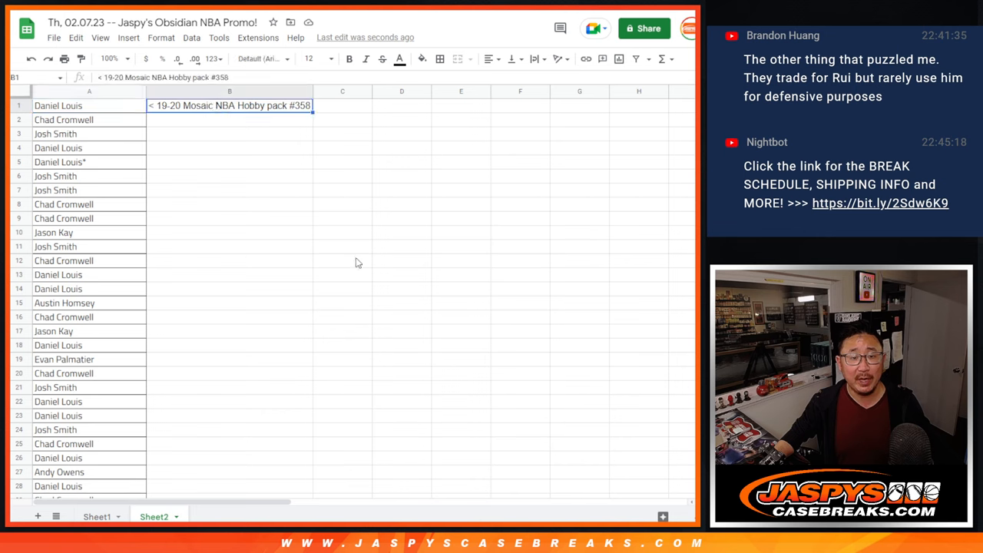
pyautogui.scroll(-3)
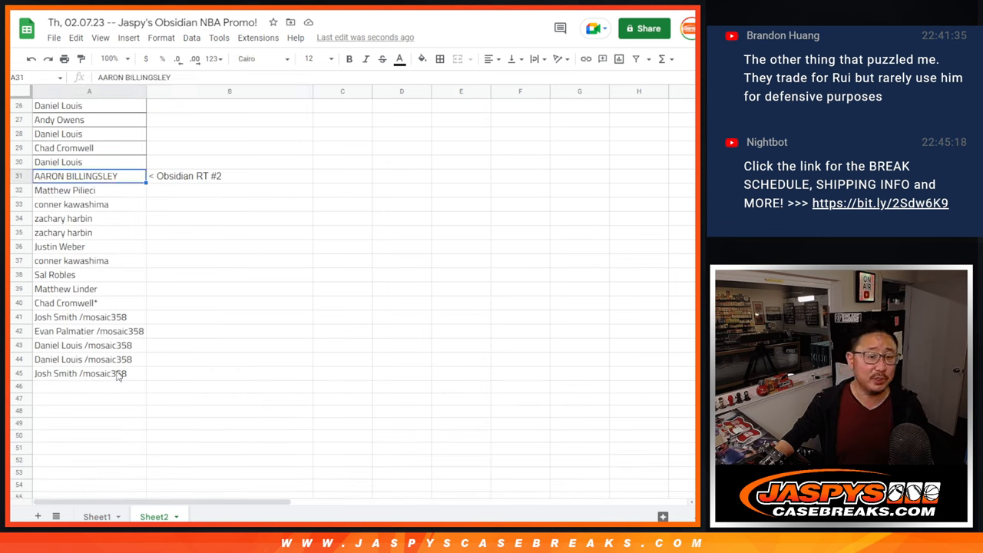
pyautogui.moveTo(75, 175); pyautogui.dragTo(80, 373)
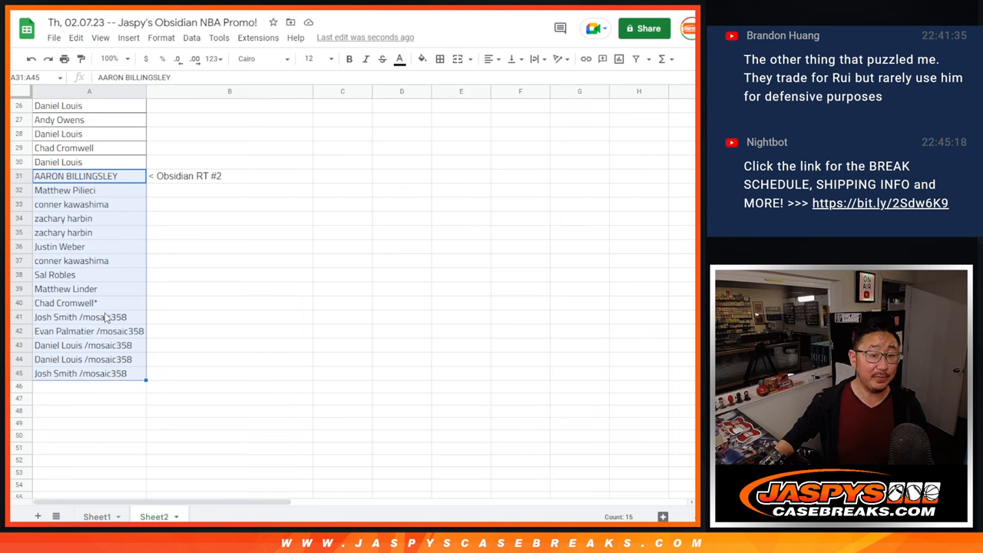
pyautogui.click(80, 316)
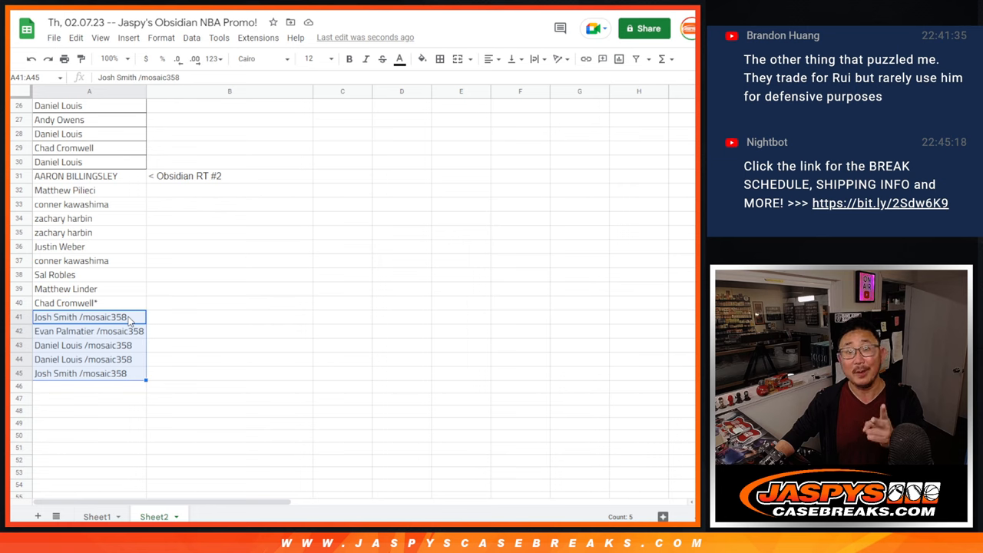
pyautogui.click(80, 374)
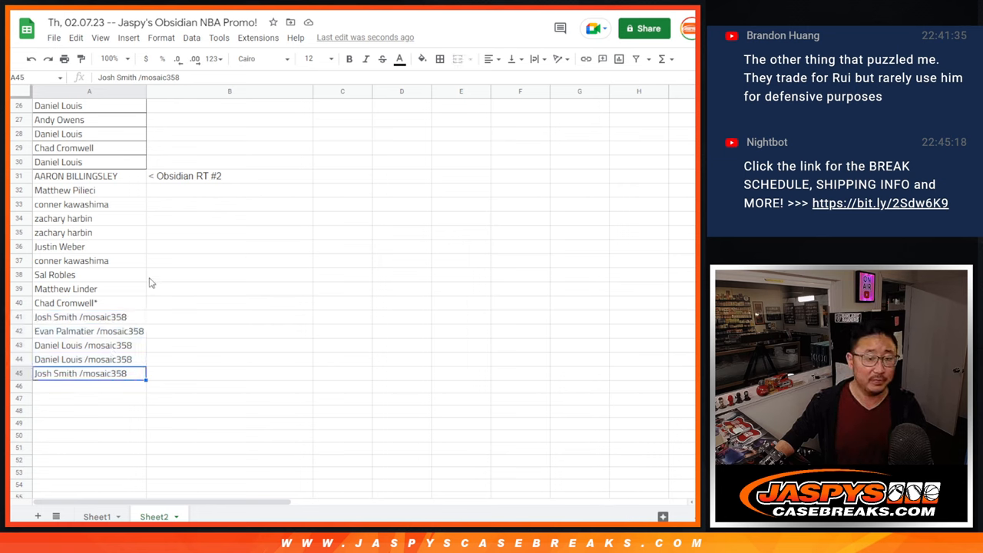
pyautogui.scroll(3)
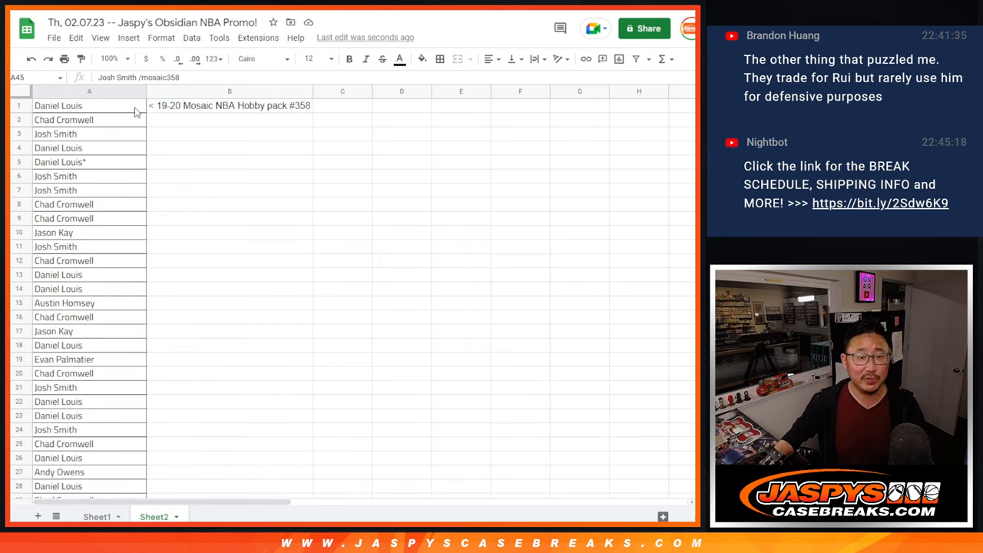
pyautogui.click(89, 90)
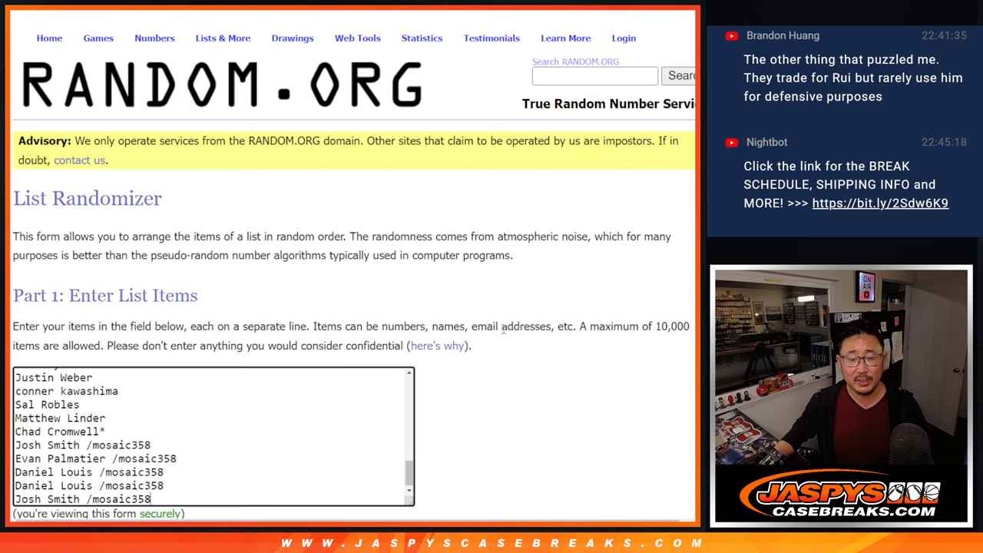
pyautogui.scroll(-3)
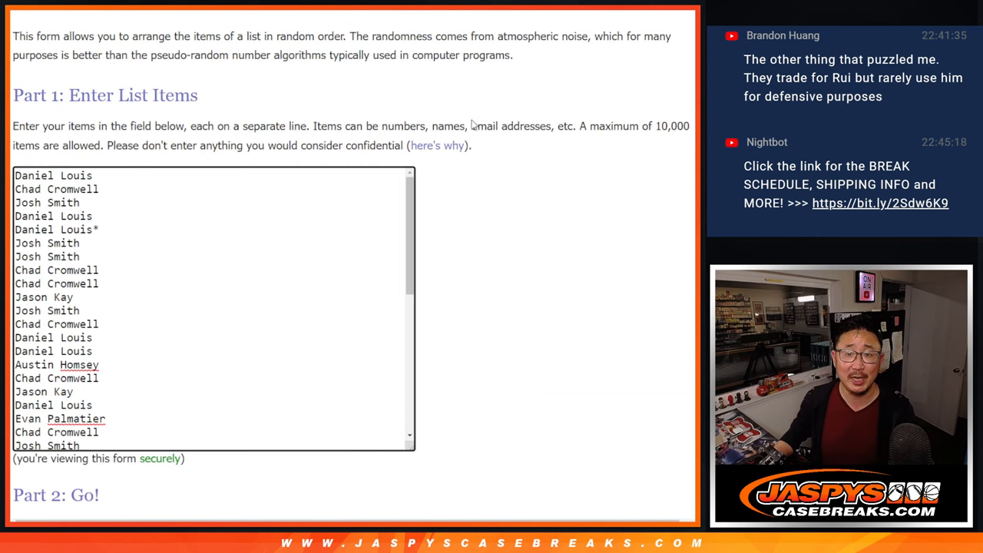
pyautogui.scroll(-3)
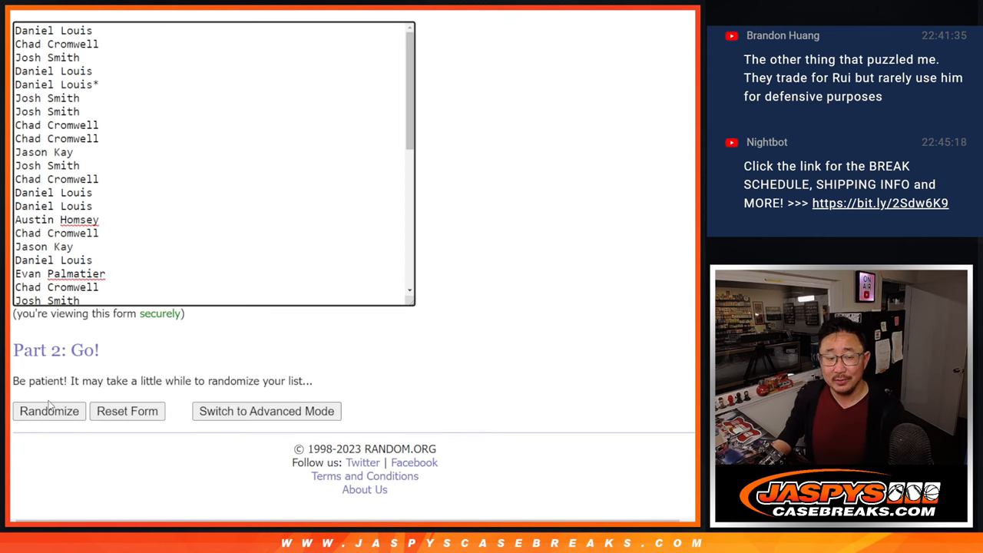
pyautogui.click(49, 412)
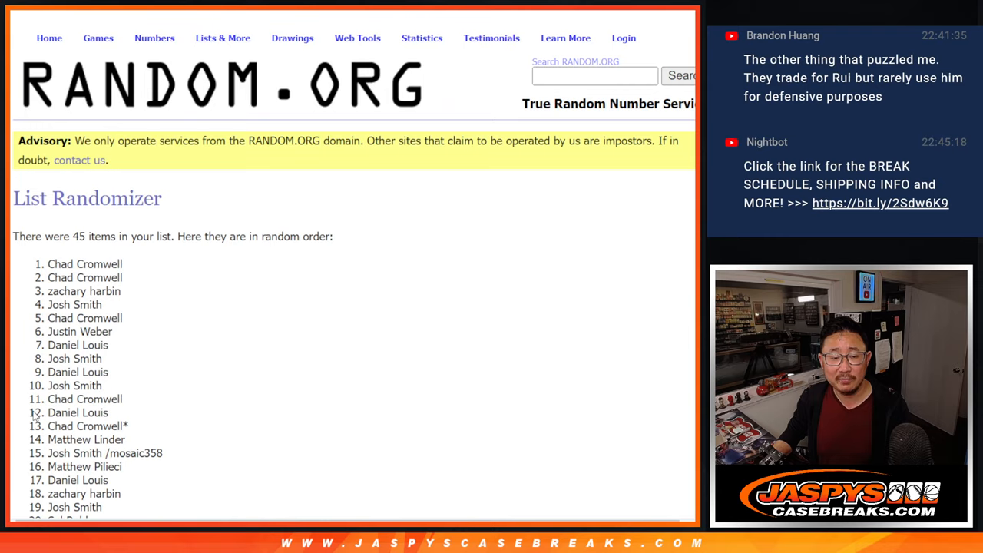
pyautogui.scroll(-3)
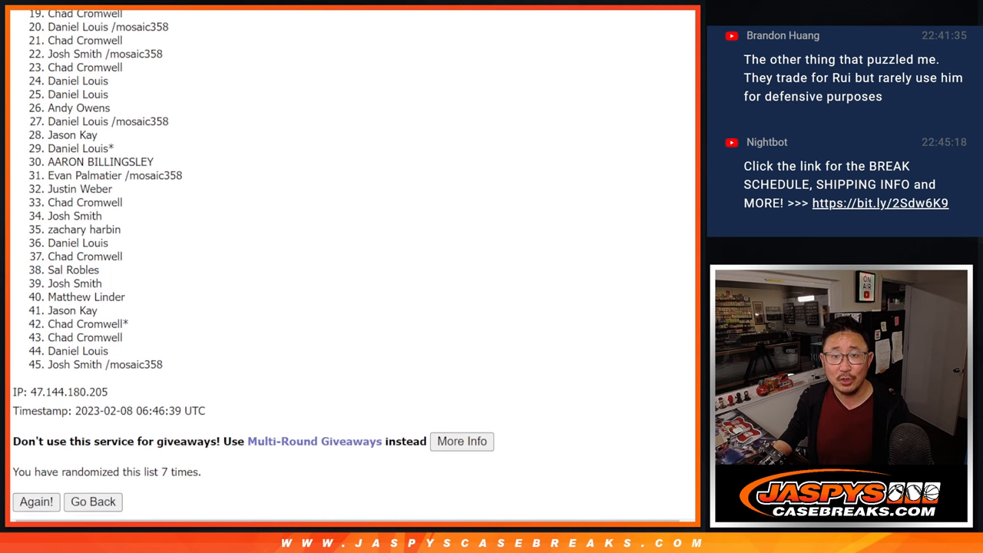
pyautogui.scroll(3)
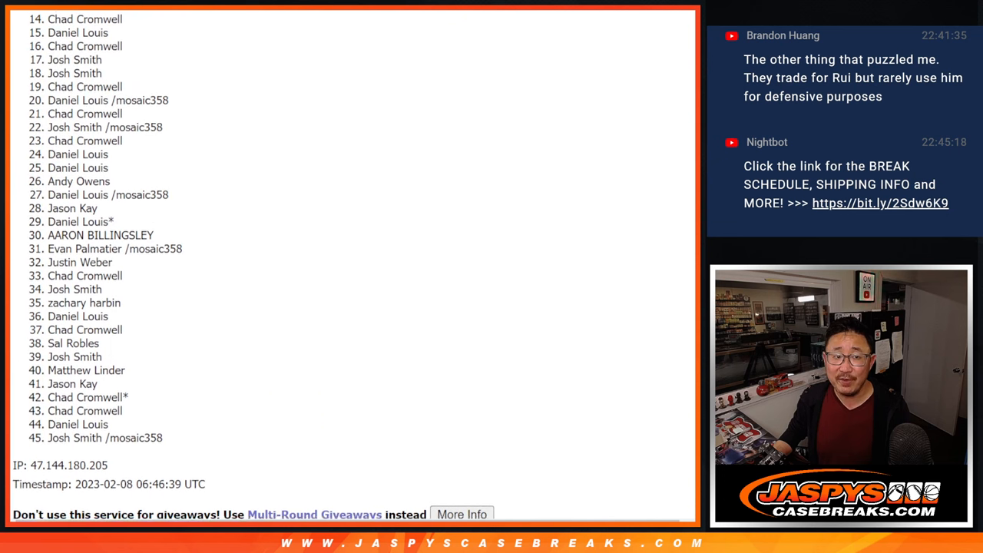
pyautogui.scroll(3)
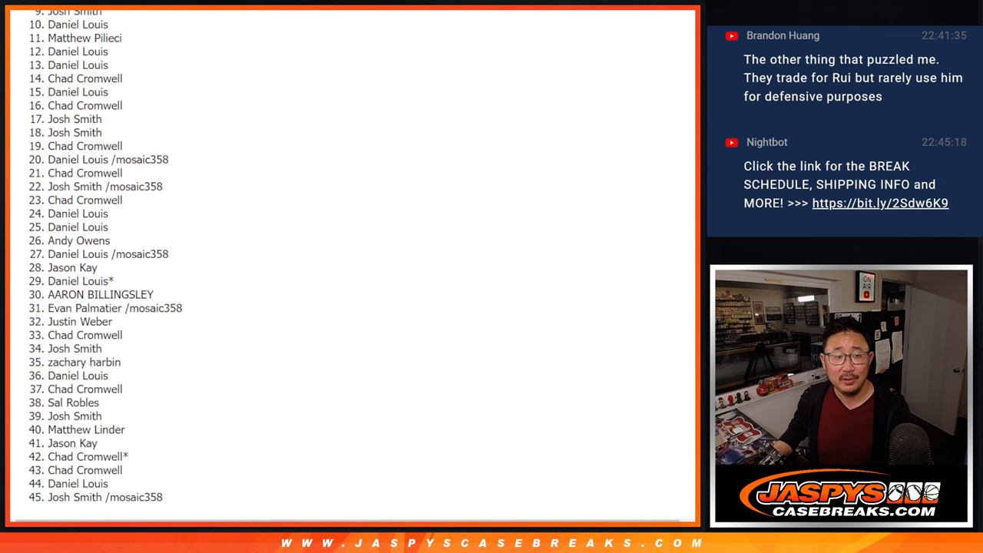
pyautogui.scroll(3)
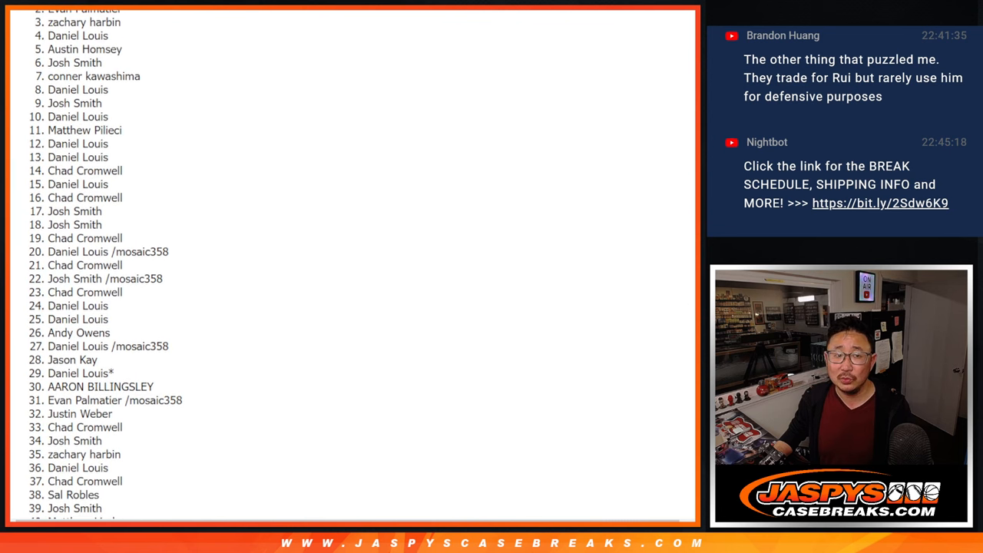
pyautogui.scroll(3)
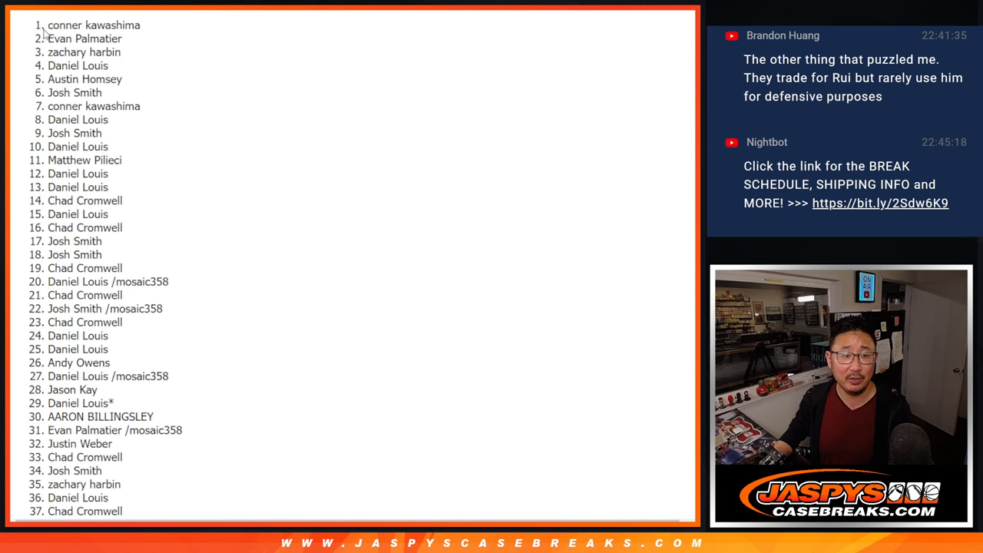
pyautogui.scroll(-3)
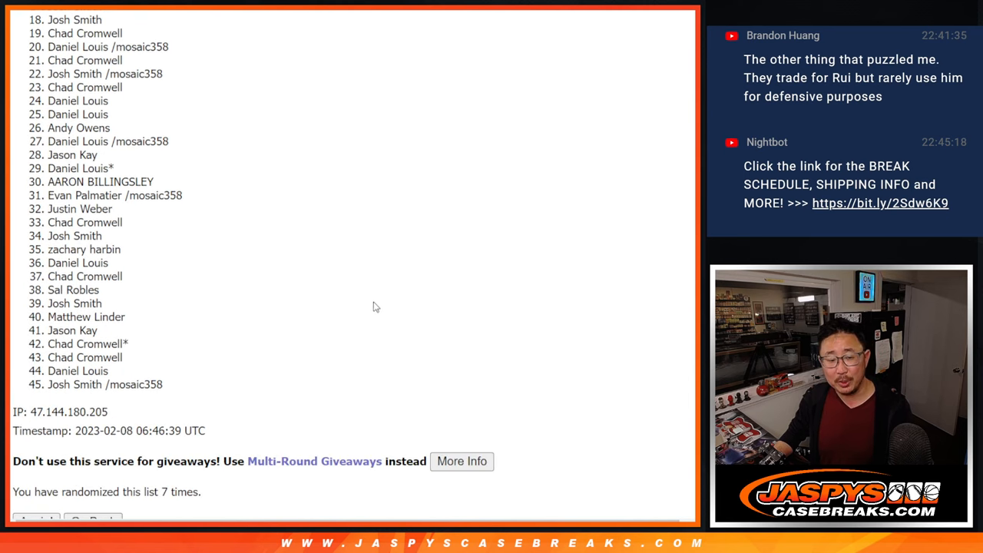